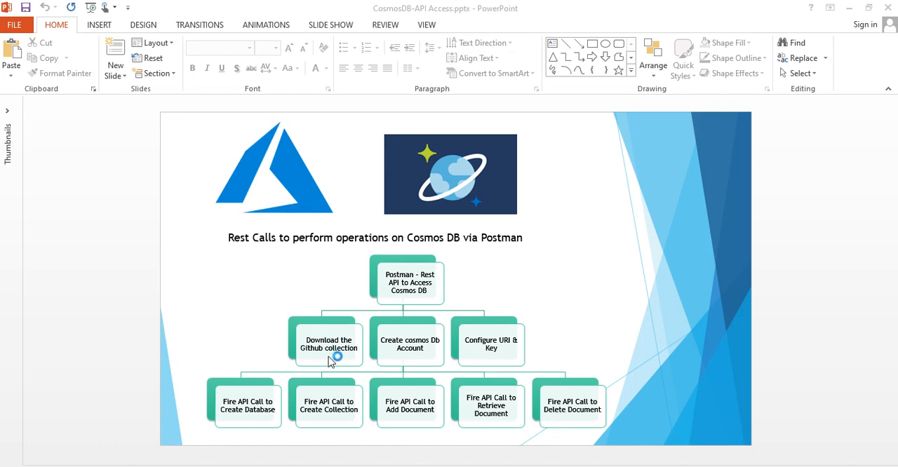
mouse_move(512, 345)
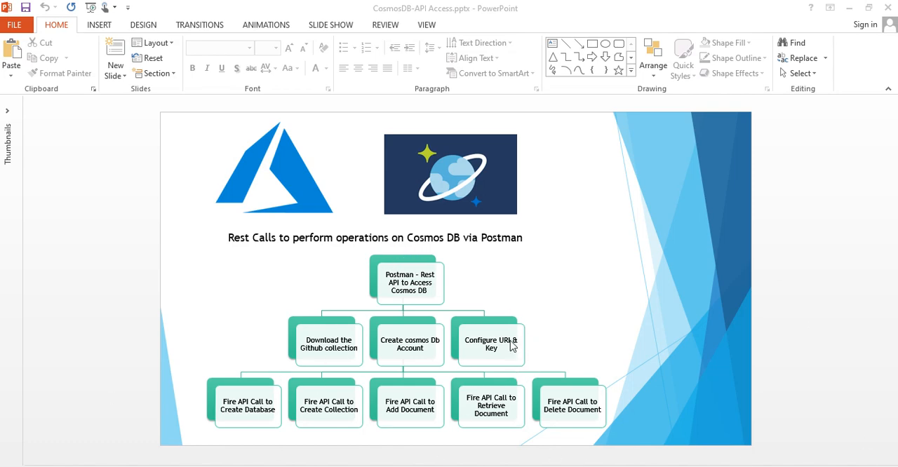
mouse_move(351, 362)
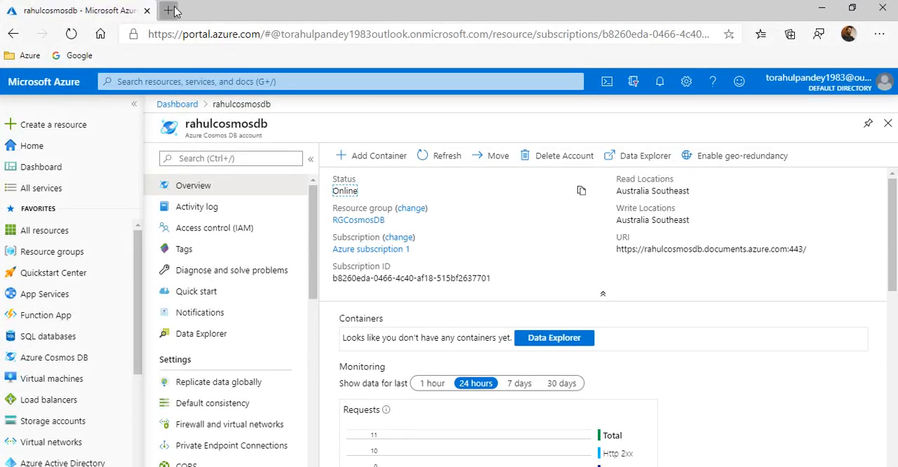
Step: Search Google for 'document db microsoft postman' and go to the documentdb-postman-collection GitHub result
click(168, 10)
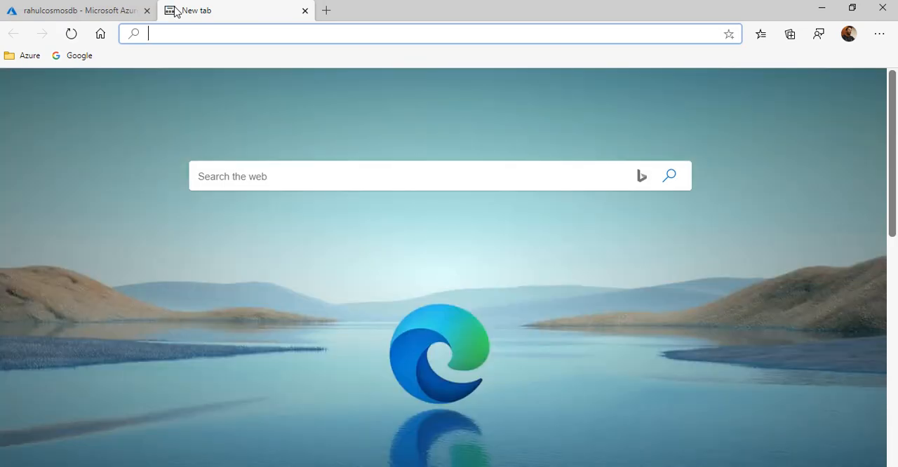
text(document db micorosoft postman)
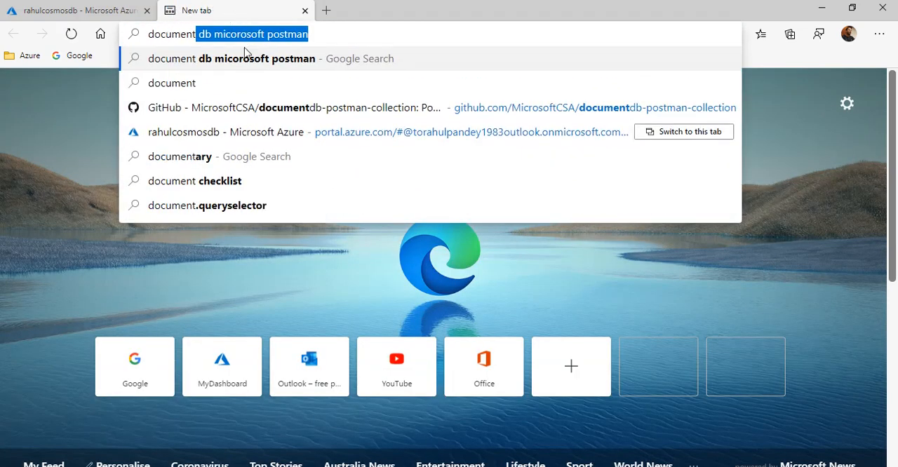
key(Enter)
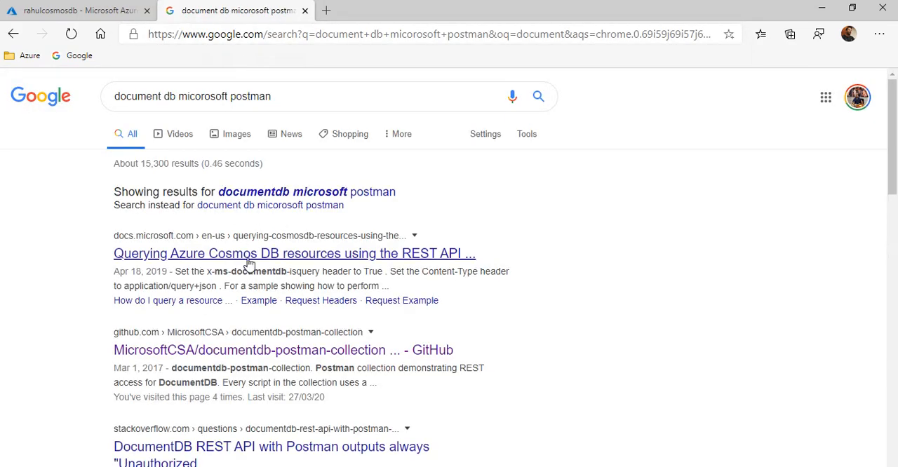
scroll(down, 3)
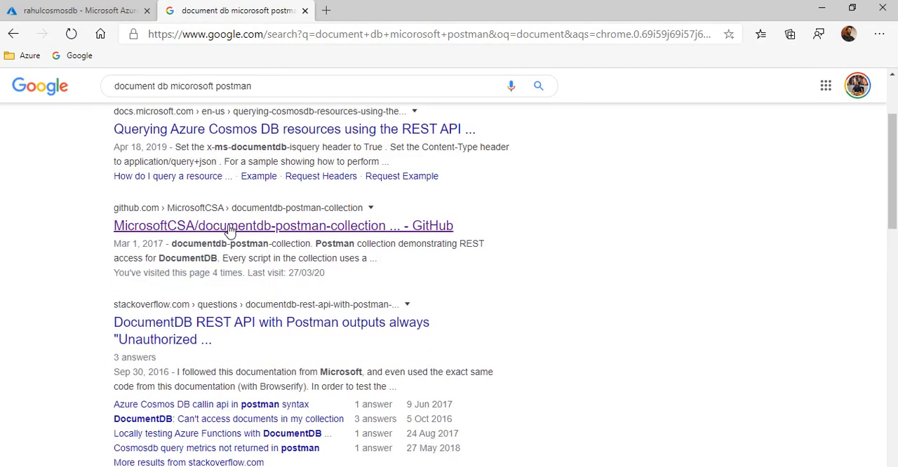
click(283, 225)
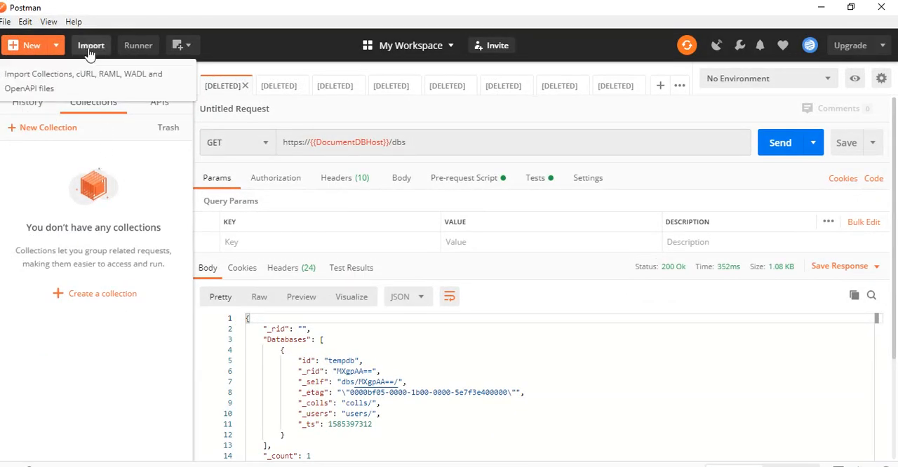
Step: Import the documentdb-postman-collection-master folder and expand the DocumentDB copy collection's requests
click(90, 45)
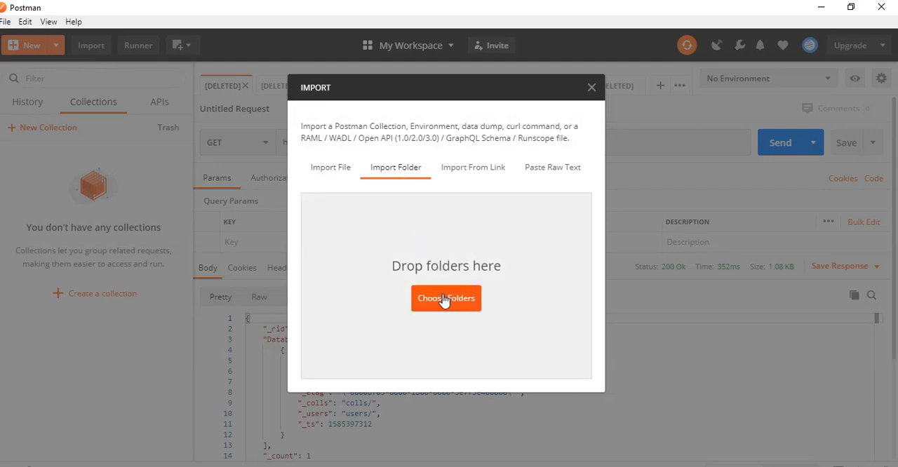
click(446, 298)
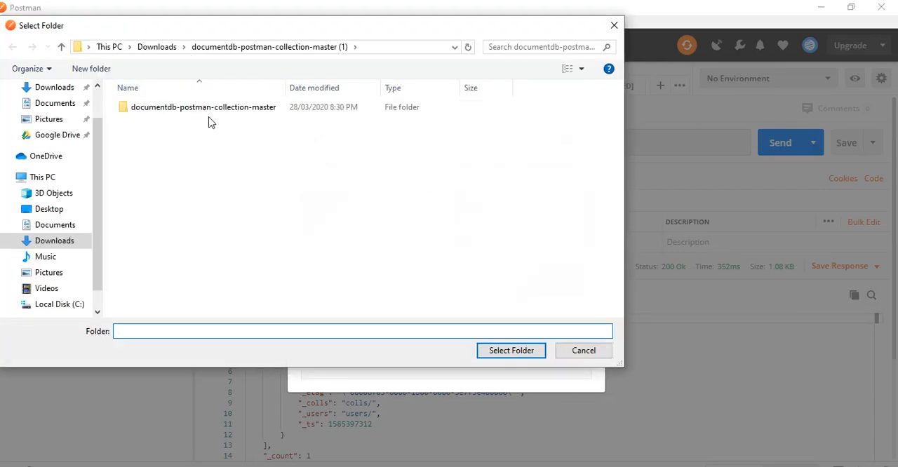
click(511, 351)
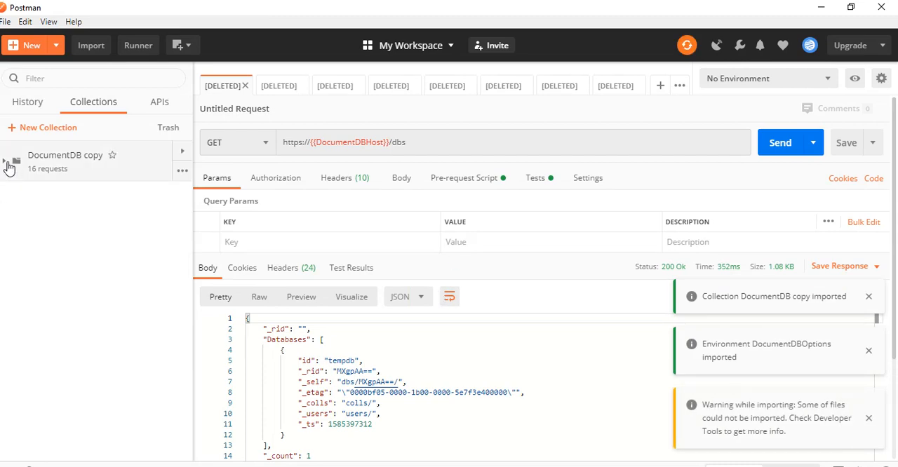
click(7, 161)
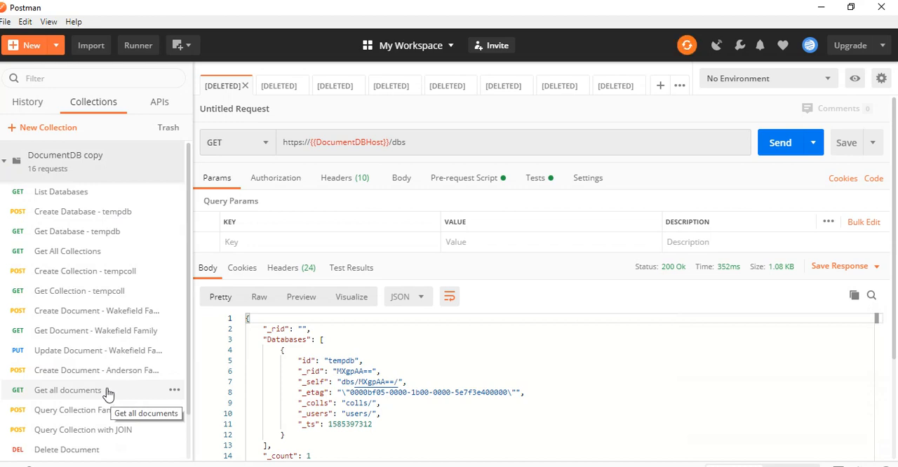
mouse_move(119, 385)
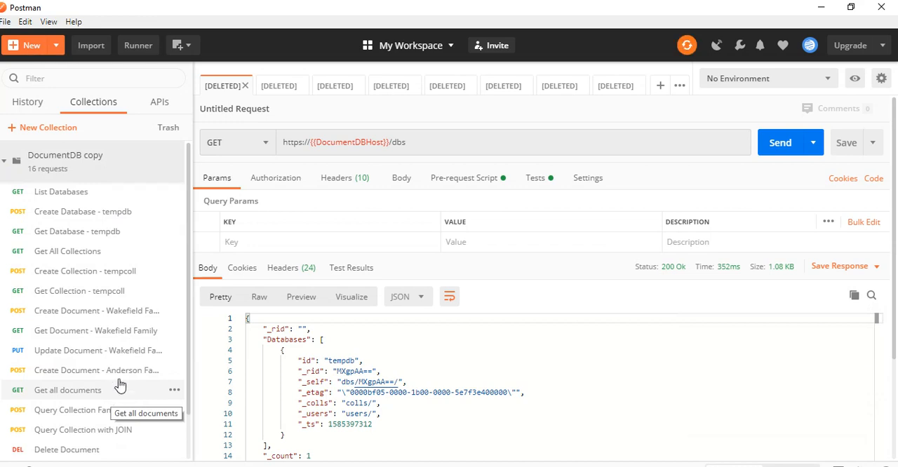
mouse_move(138, 390)
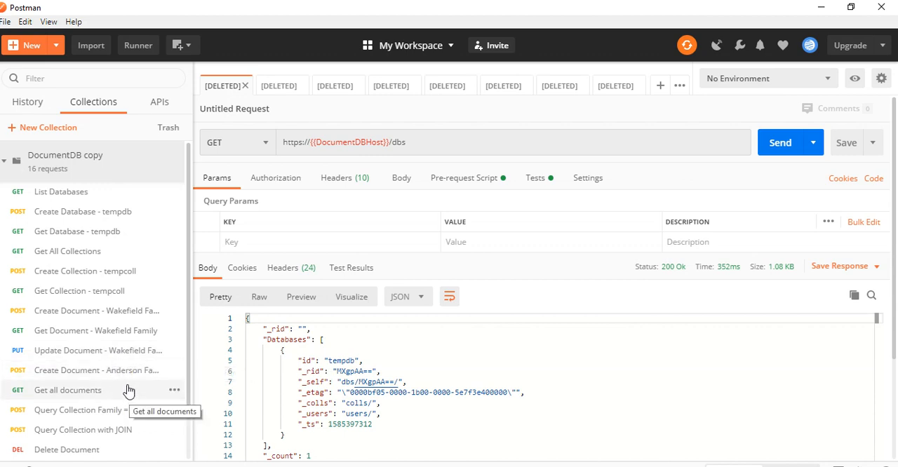
mouse_move(105, 390)
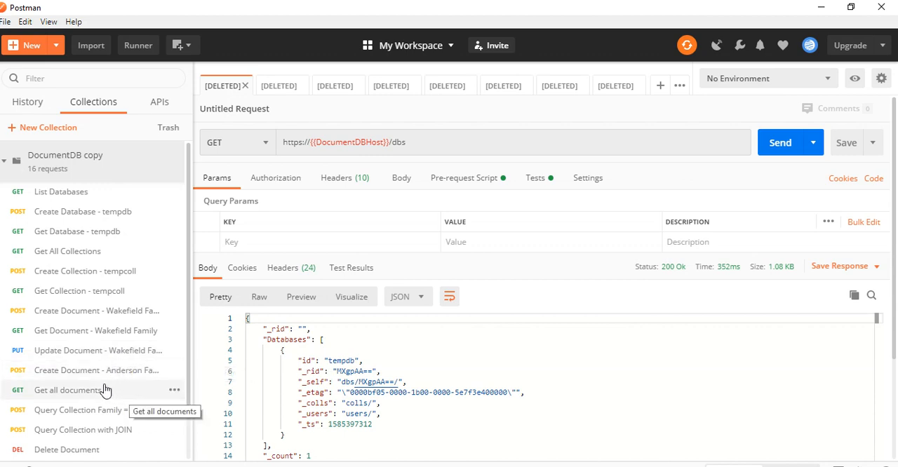
mouse_move(427, 174)
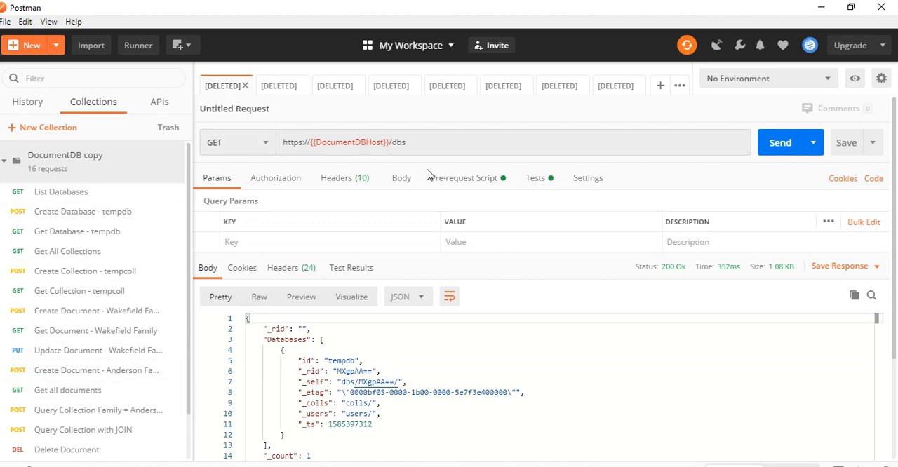
Step: Make DocumentDBOptions the active environment and bring it up for editing in Manage Environments
click(765, 79)
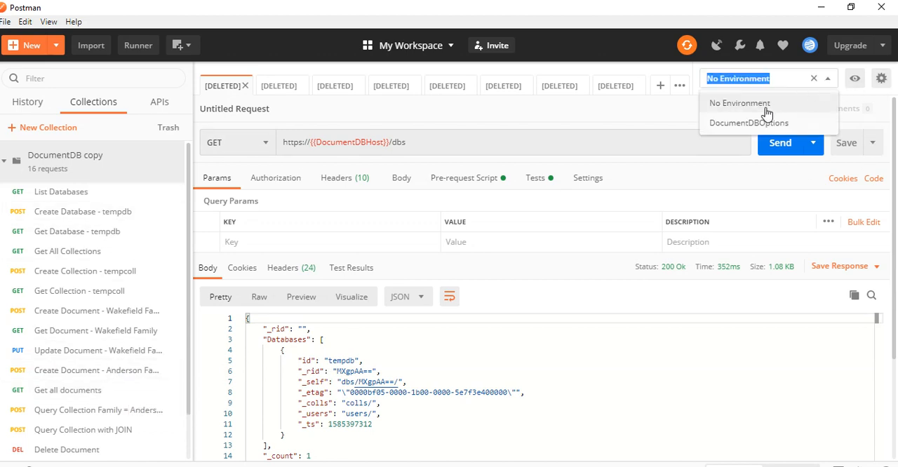
click(856, 78)
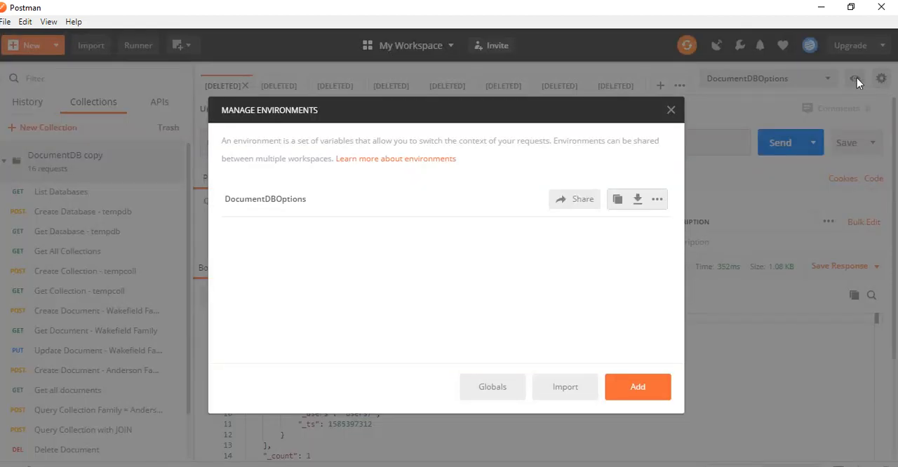
click(265, 199)
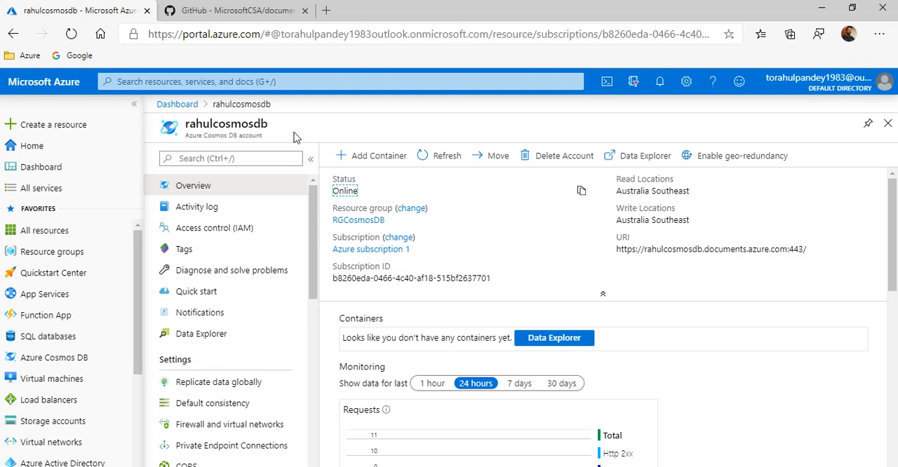
Step: Show the rahulcosmosdb account's Keys page and select the PRIMARY KEY value
scroll(down, 3)
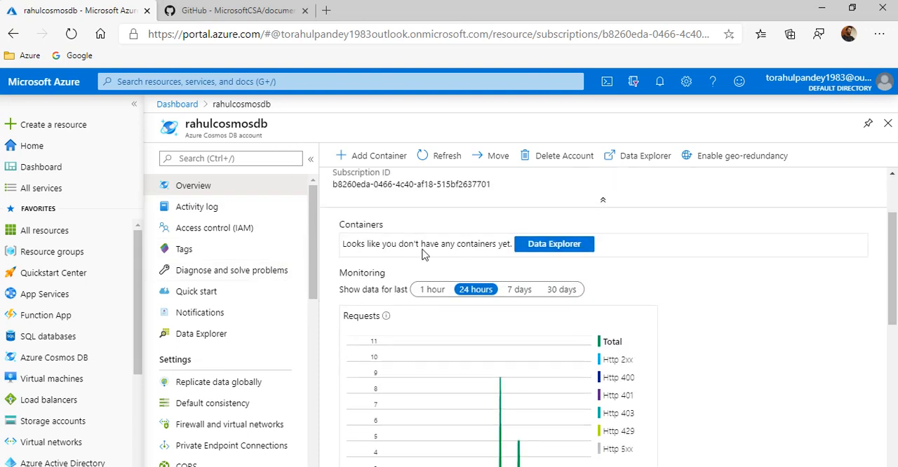
mouse_move(396, 263)
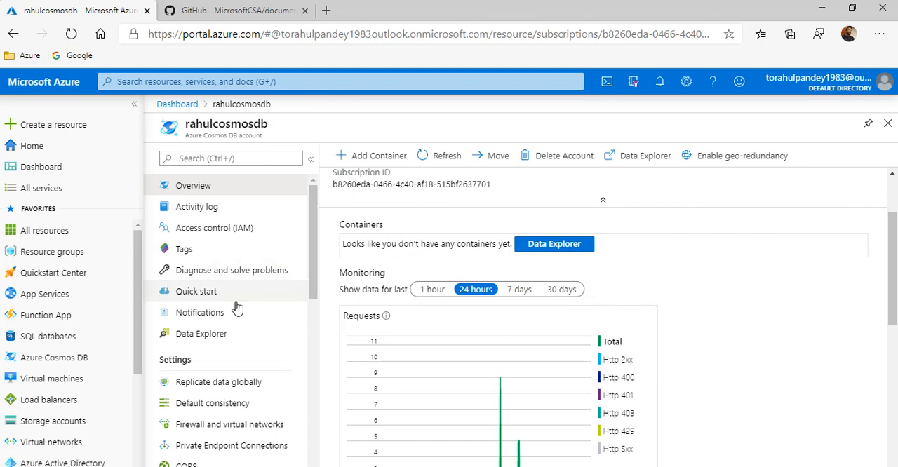
click(184, 349)
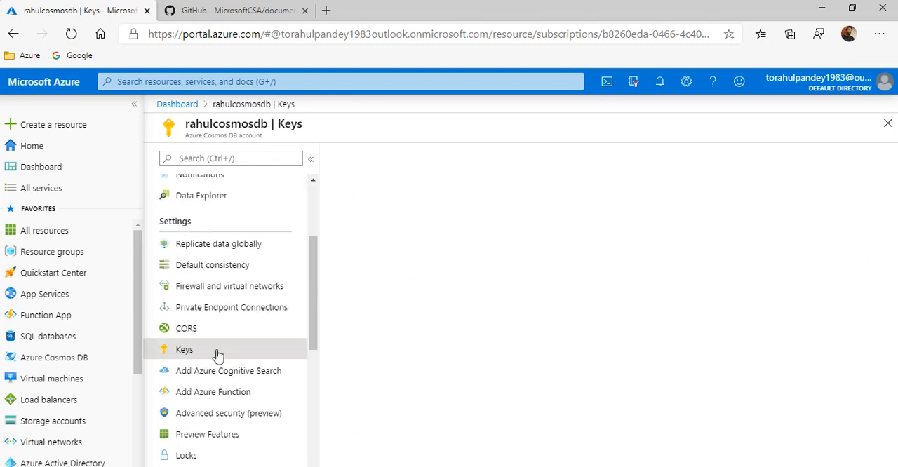
click(184, 350)
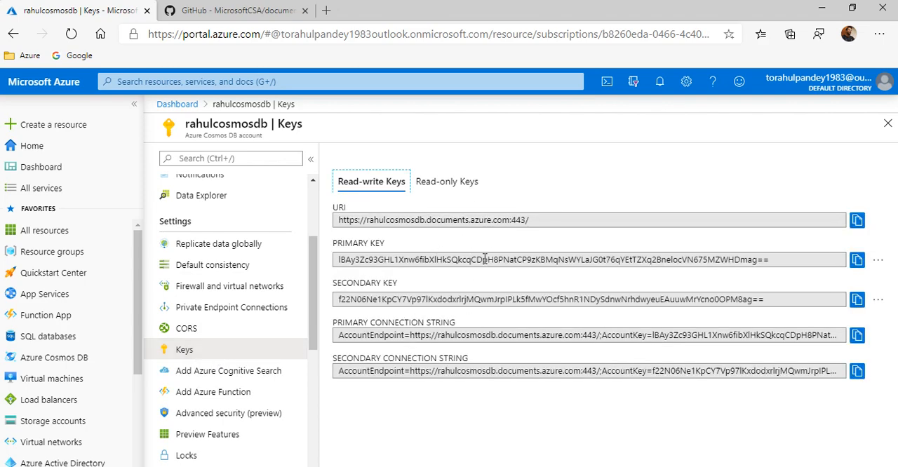
mouse_move(626, 208)
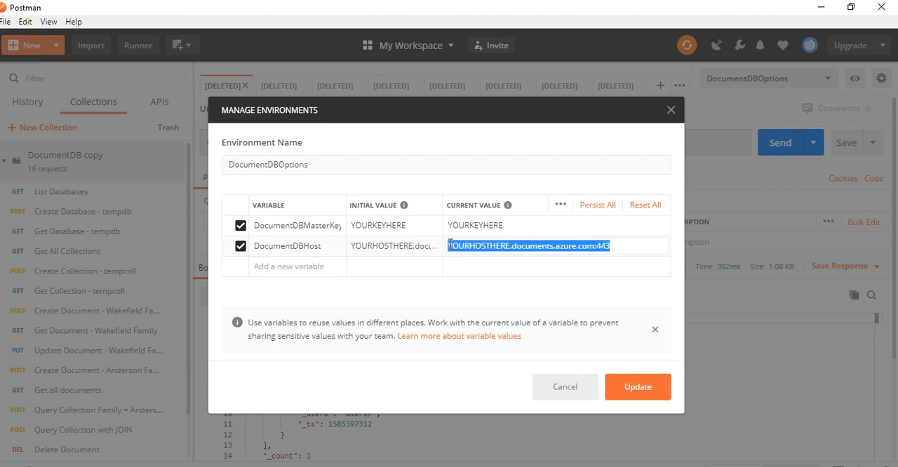
Step: Set DocumentDBHost's current value to rahulcosmosdb.documents.azure.com:443 and update the environment
text(rahulcosmosdb.documents.azure.com:443)
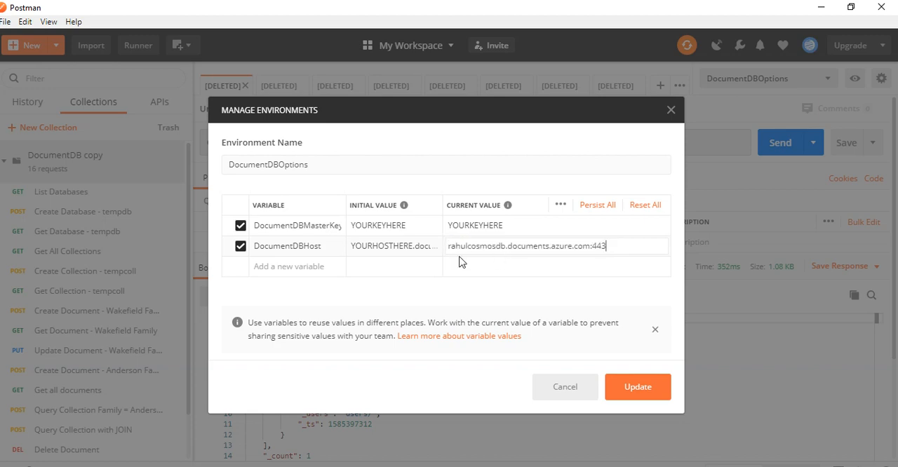
click(513, 224)
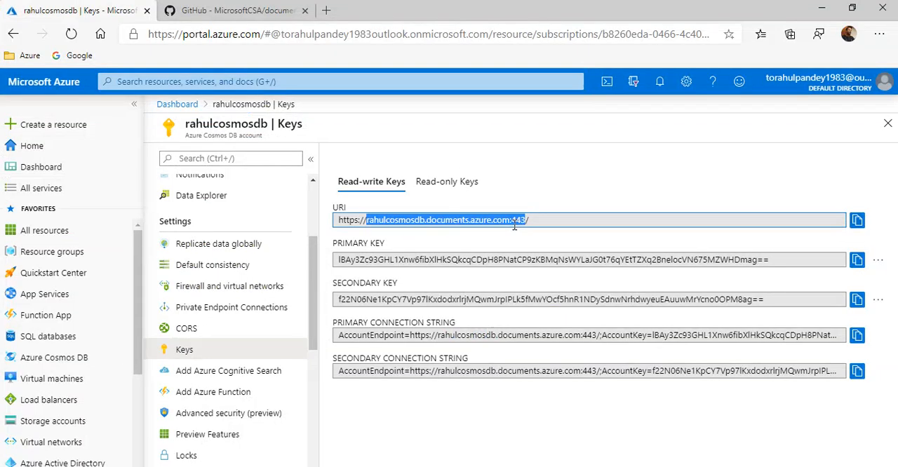
mouse_move(856, 261)
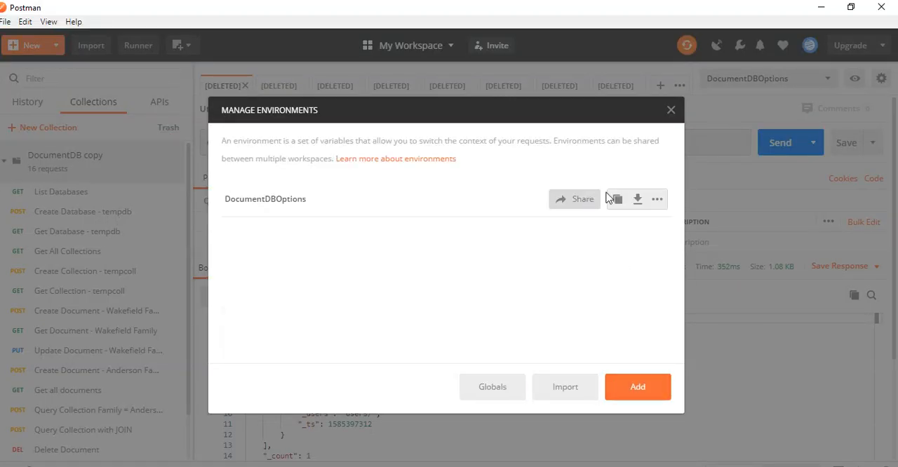
Step: Close Manage Environments and review the request's headers
click(671, 110)
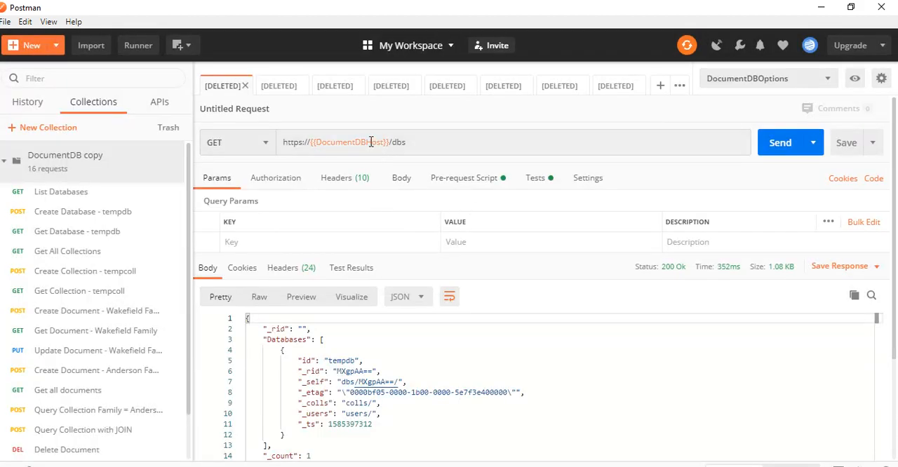
mouse_move(348, 142)
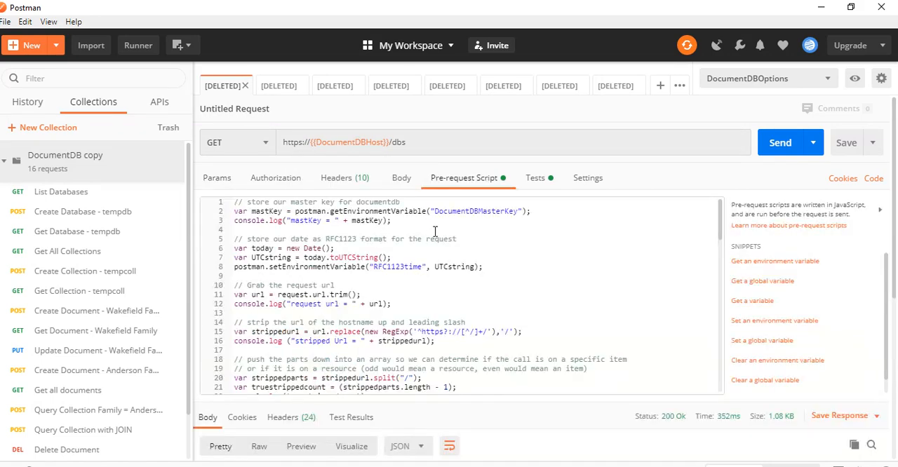
click(337, 176)
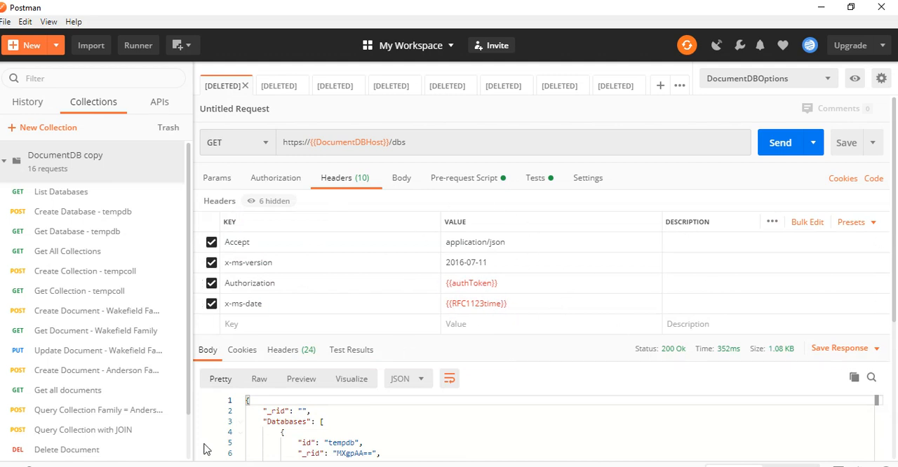
mouse_move(76, 230)
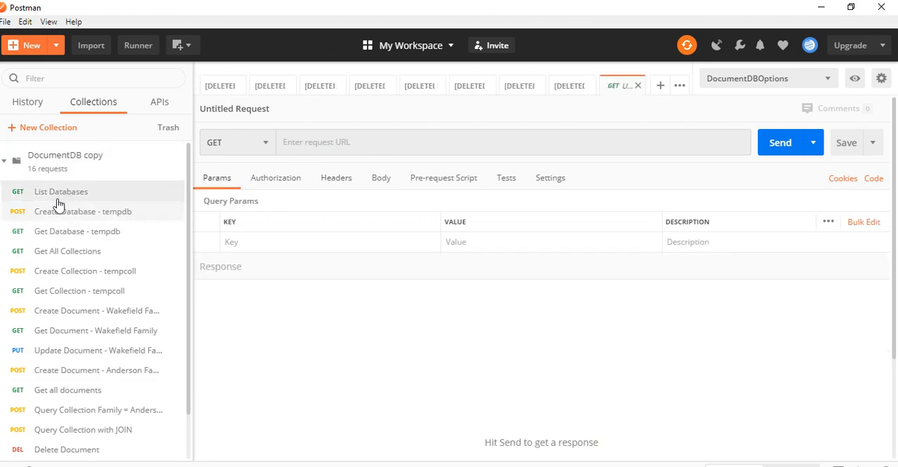
Step: Send the List Databases request, which returns an empty database list
click(61, 191)
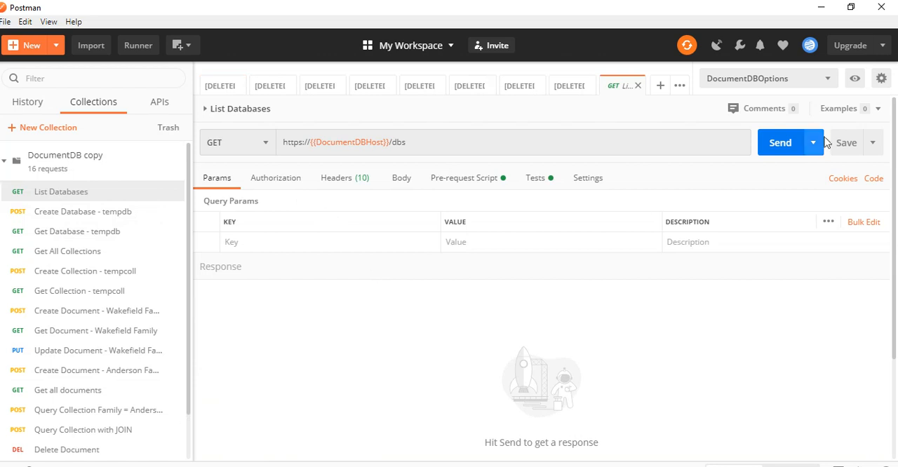
click(781, 143)
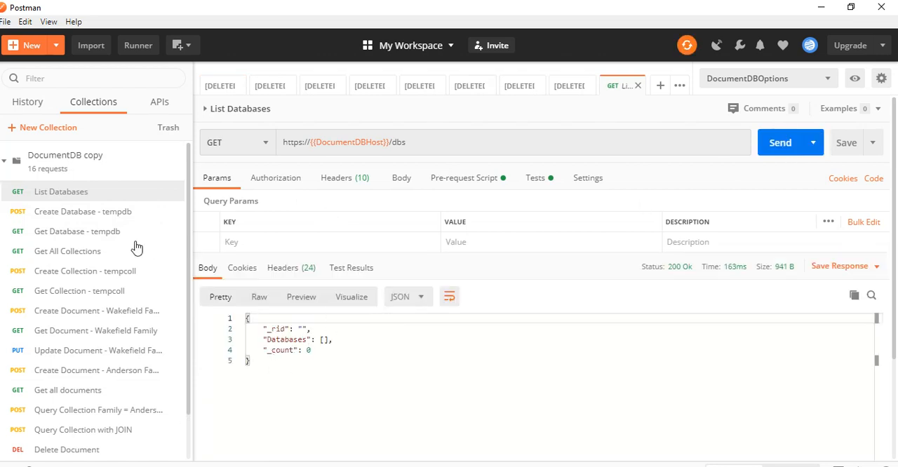
Step: Review the Create Database - tempdb request's headers and its body with id tempdb
click(82, 210)
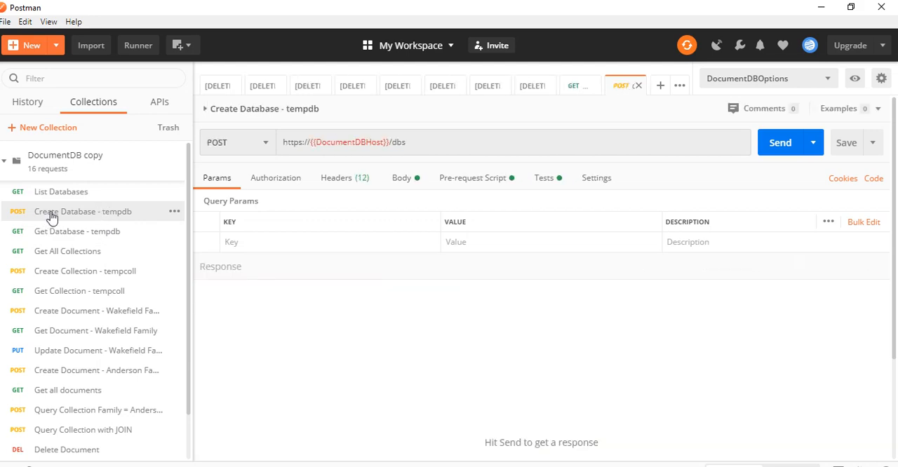
click(344, 177)
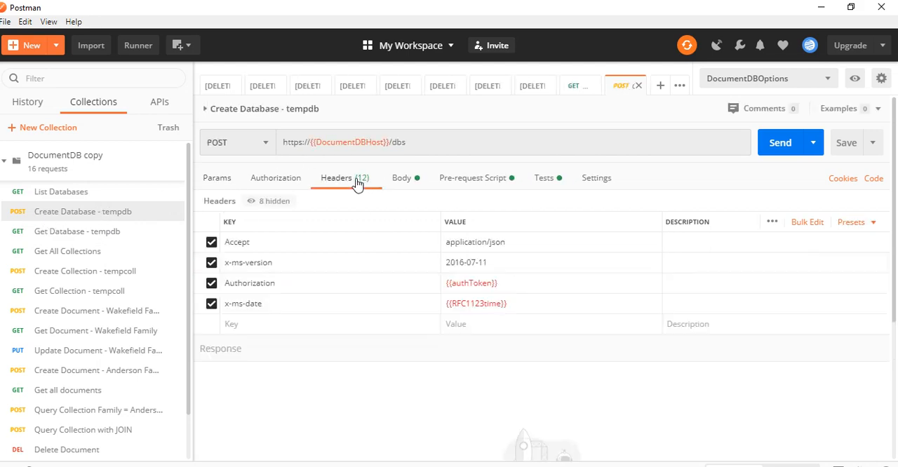
click(402, 177)
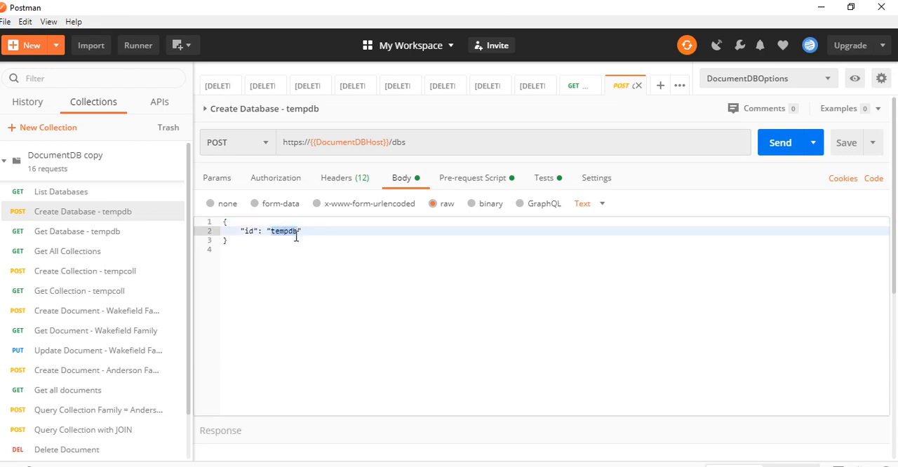
Step: Send Create Database - tempdb and read the 201 Created response with the new database's id
click(781, 143)
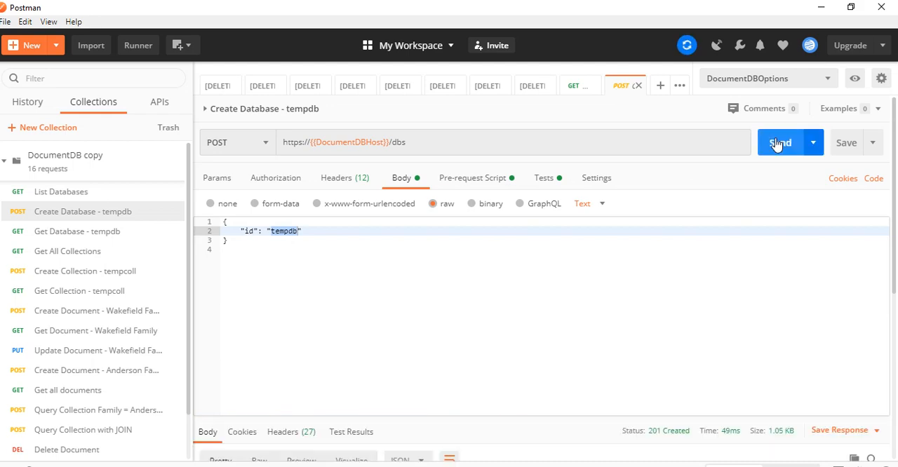
click(780, 143)
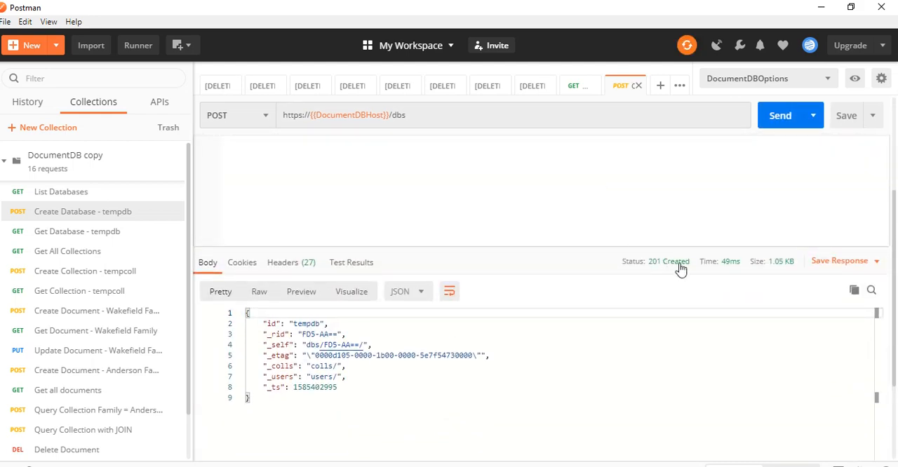
mouse_move(589, 272)
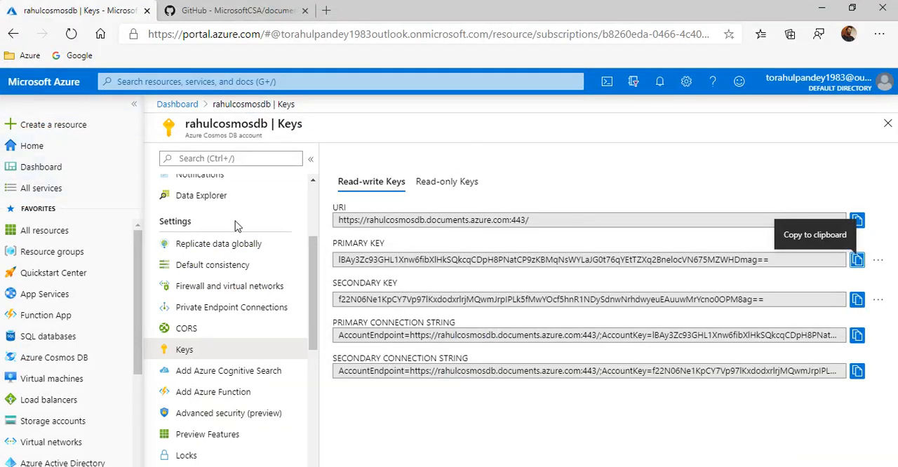
Step: Go to the Cosmos DB account's Data Explorer and refresh the SQL API container list
click(193, 185)
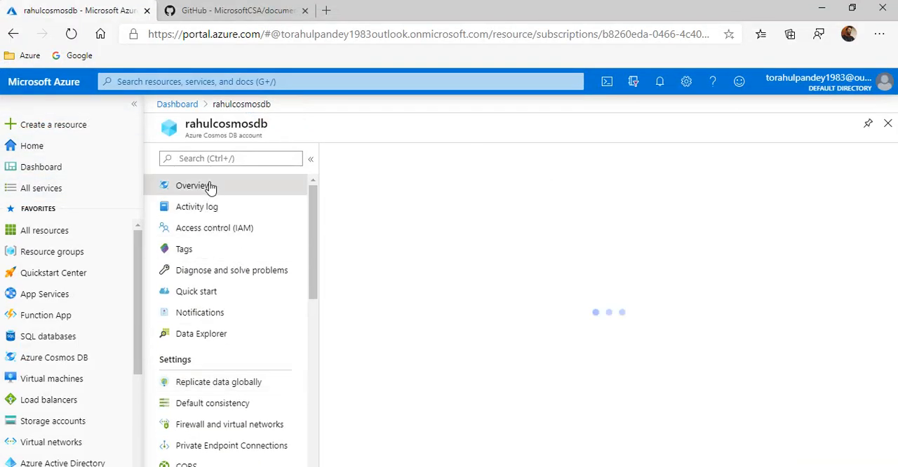
click(195, 185)
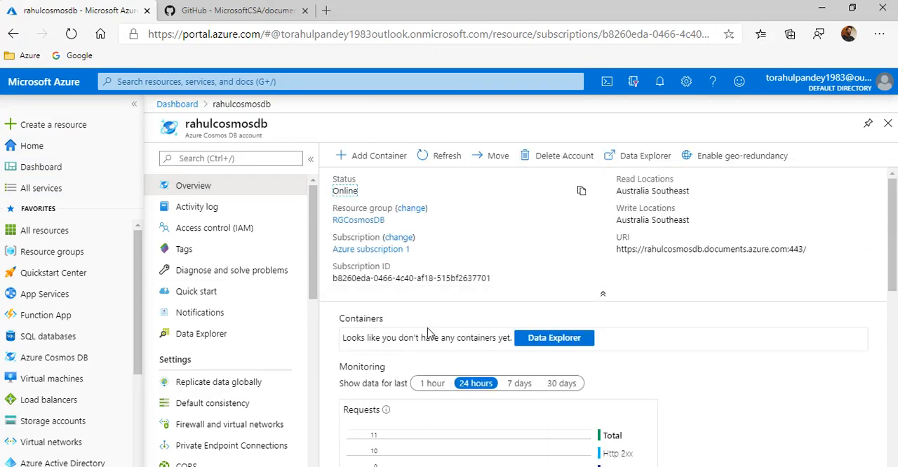
scroll(down, 3)
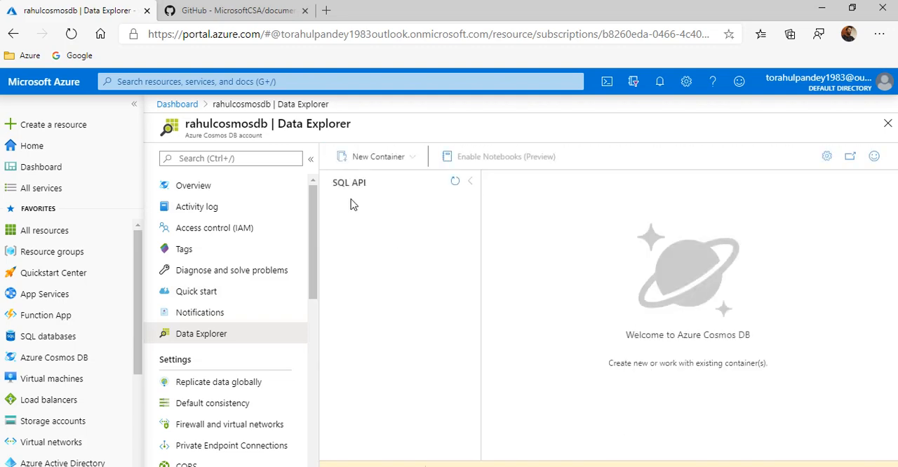
click(454, 183)
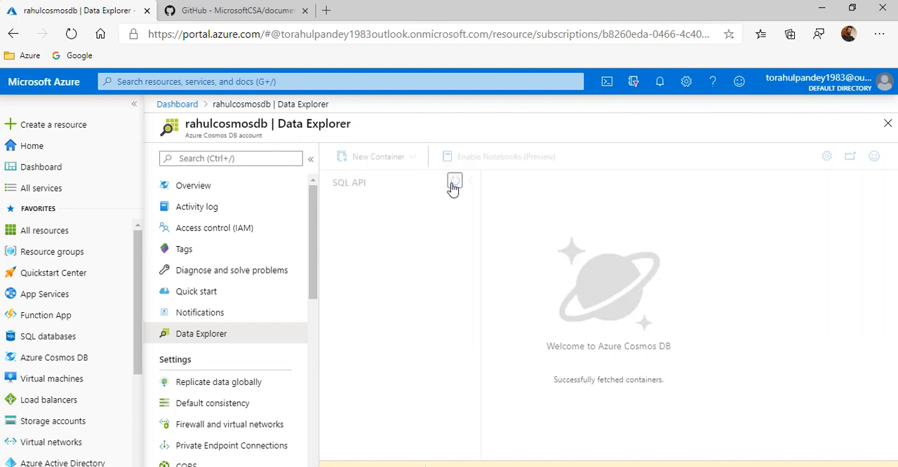
mouse_move(382, 222)
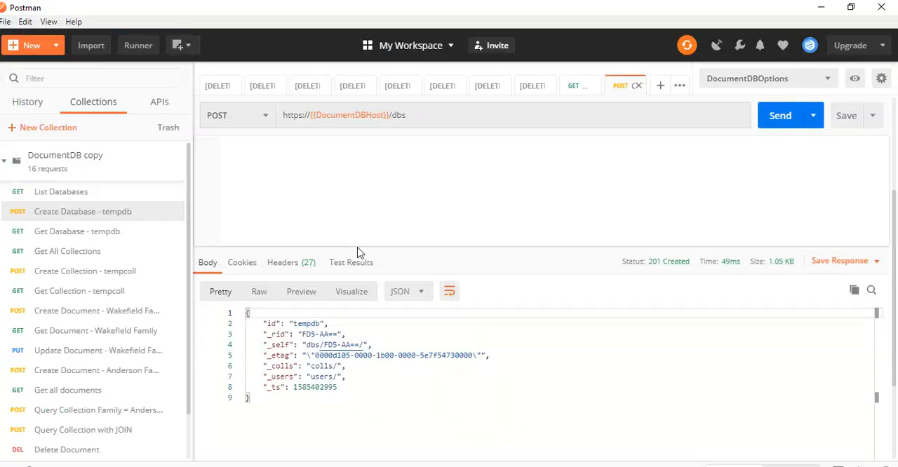
mouse_move(67, 236)
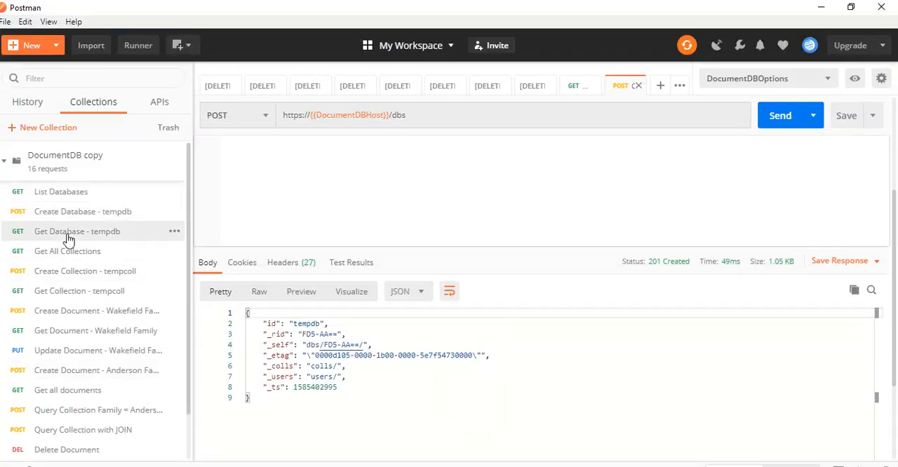
Step: Send Get Database - tempdb, which returns 200 OK with tempdb's details
click(77, 231)
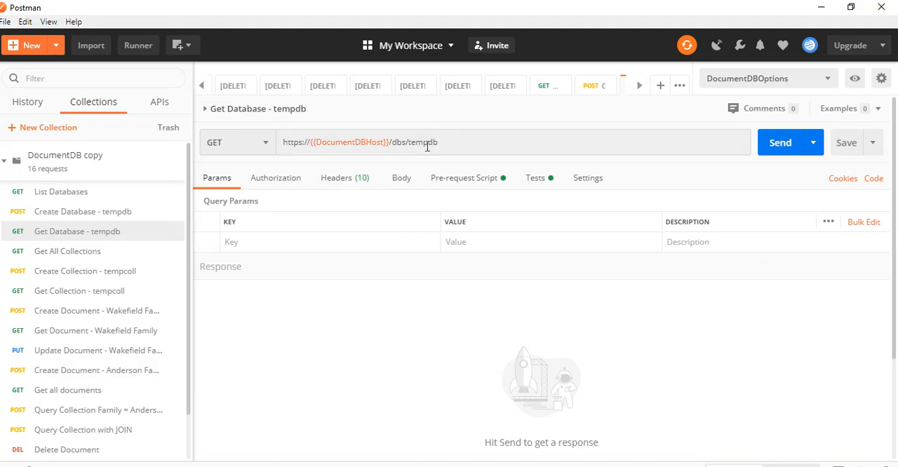
click(780, 143)
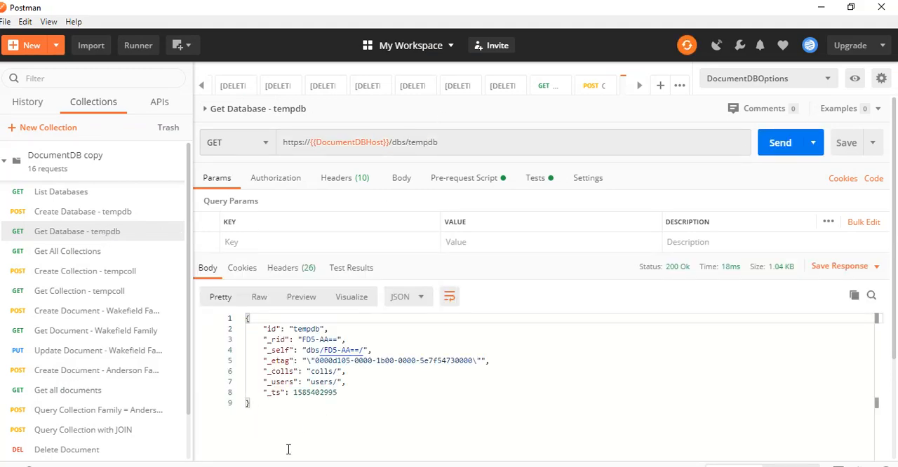
mouse_move(68, 251)
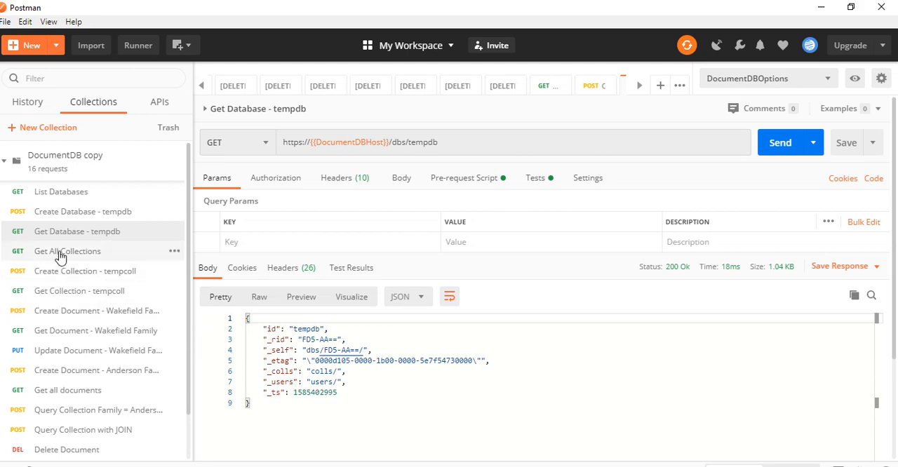
Step: Review Get All Collections and bring up the Create Collection - tempcoll request
click(68, 249)
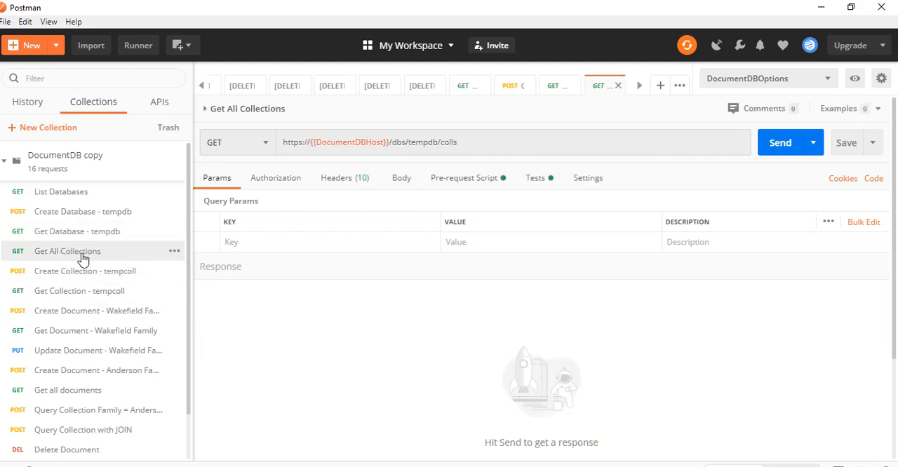
click(85, 271)
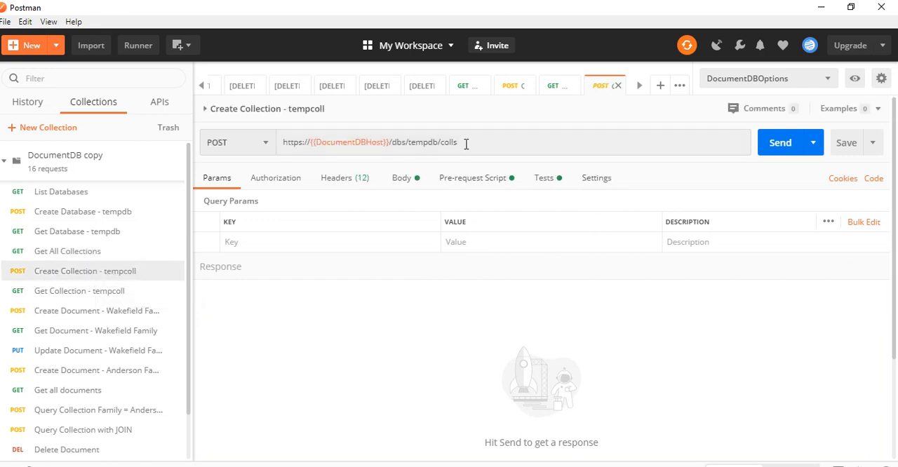
Step: Review the colls URL, headers and body id tempcoll of Create Collection - tempcoll, then send it
double_click(421, 142)
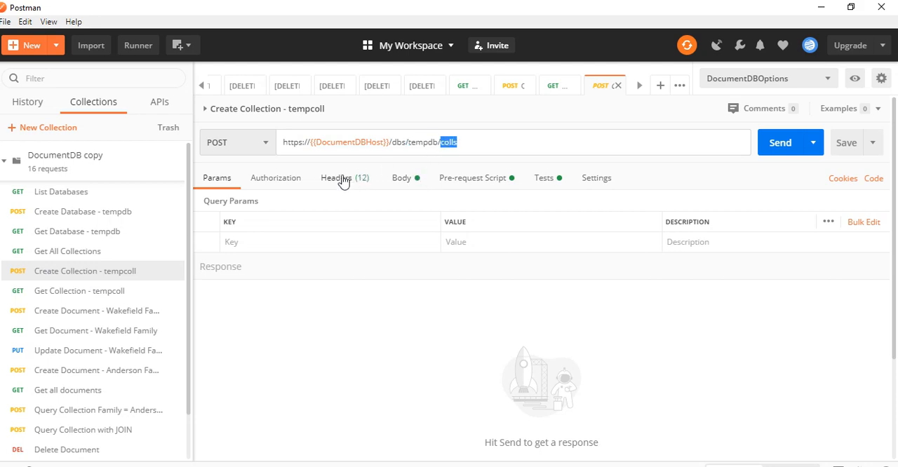
click(339, 177)
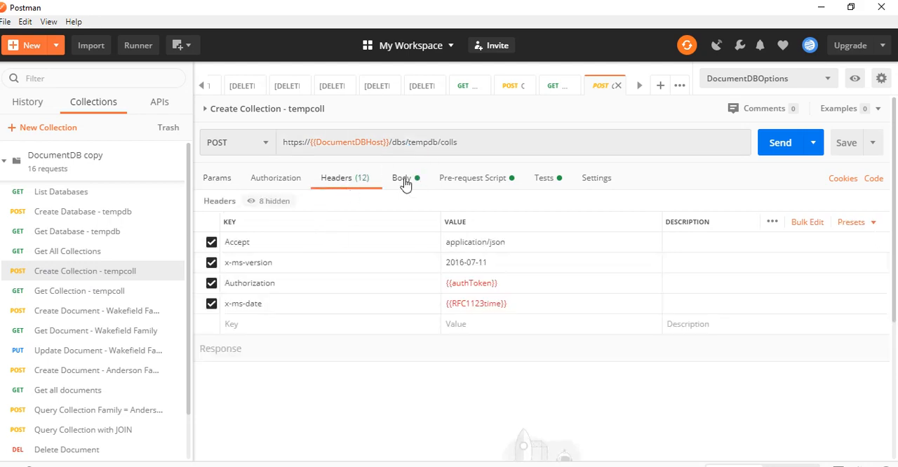
click(401, 177)
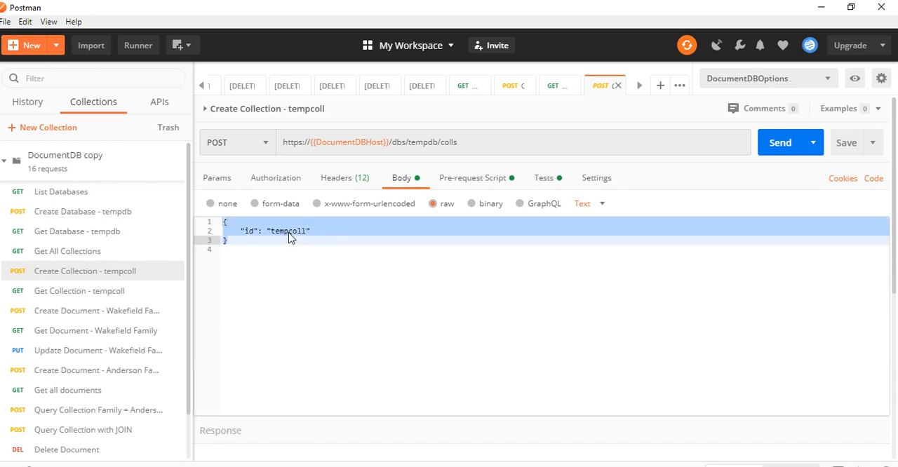
click(781, 143)
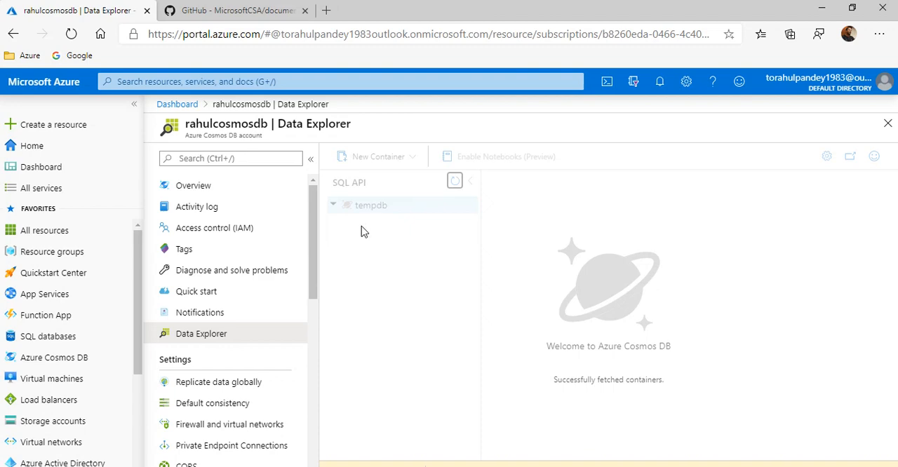
mouse_move(358, 233)
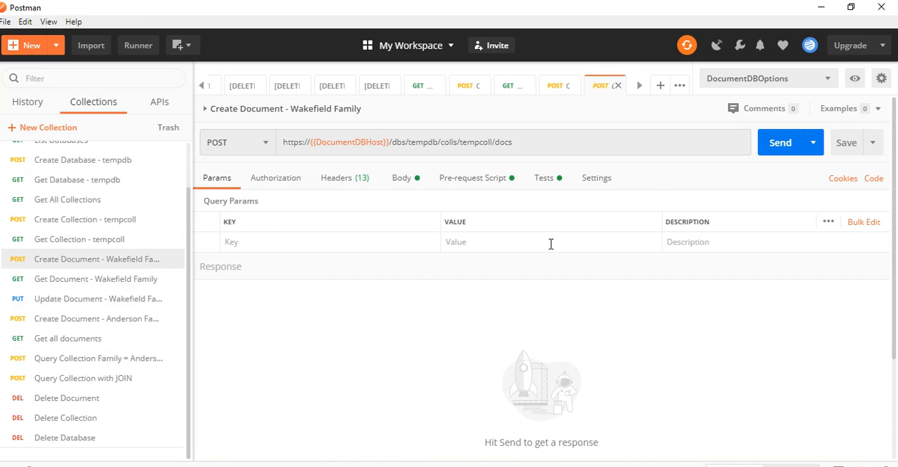
mouse_move(248, 261)
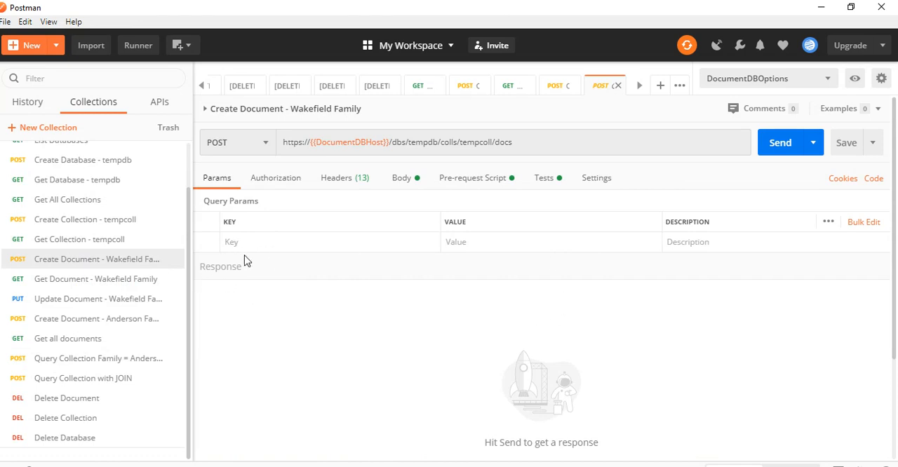
Step: Review the WakefieldFamily JSON body and the tempdb/tempcoll docs URL, then send the Create Document request
click(402, 177)
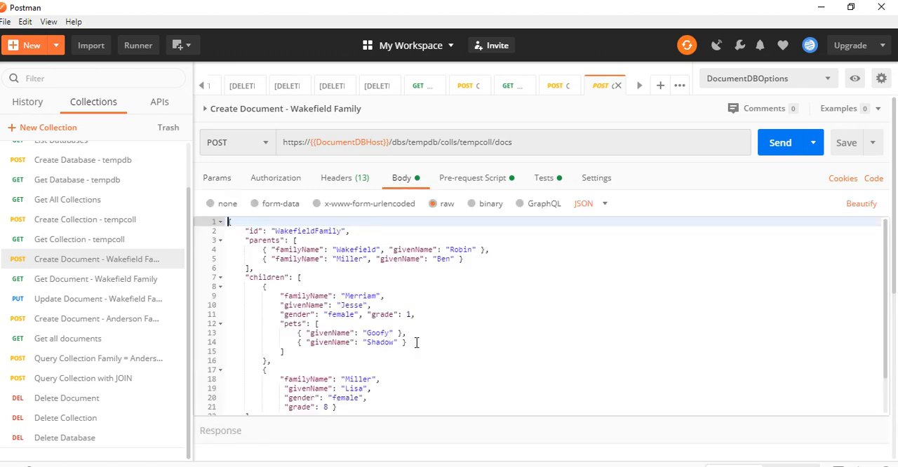
mouse_move(312, 213)
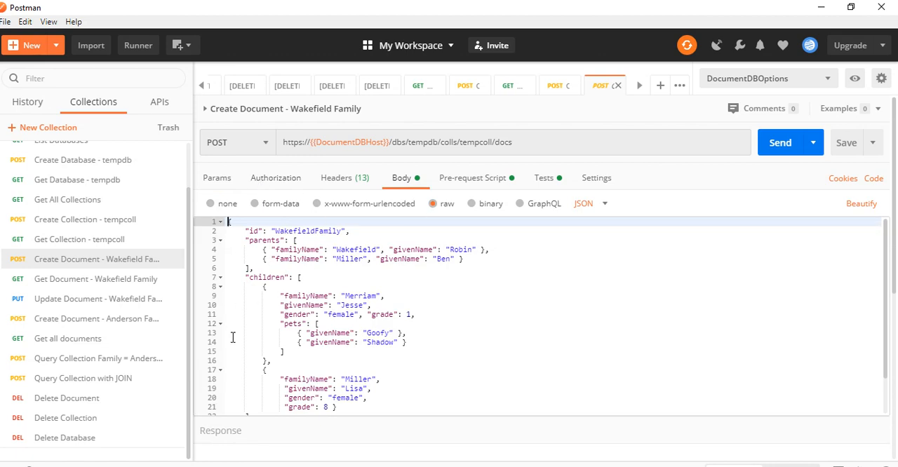
mouse_move(365, 270)
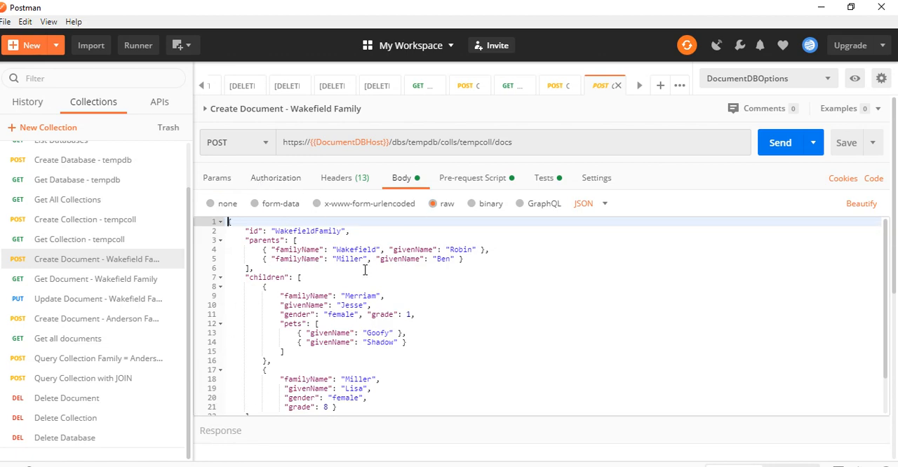
double_click(475, 142)
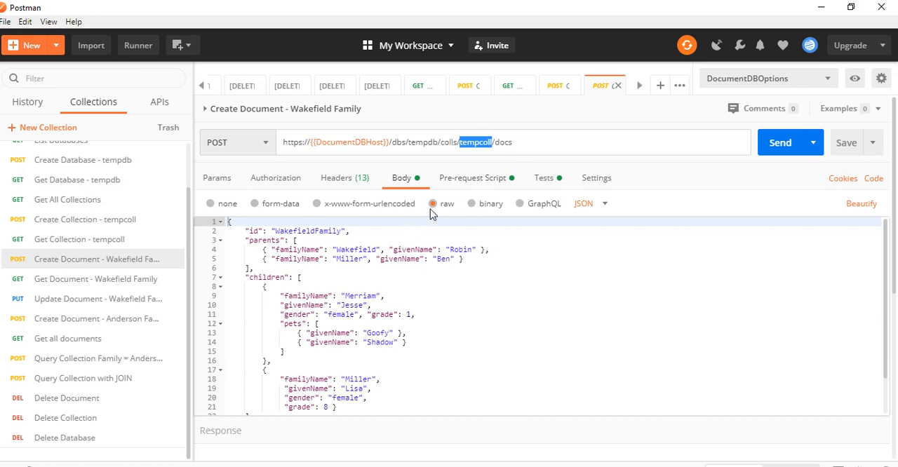
double_click(421, 142)
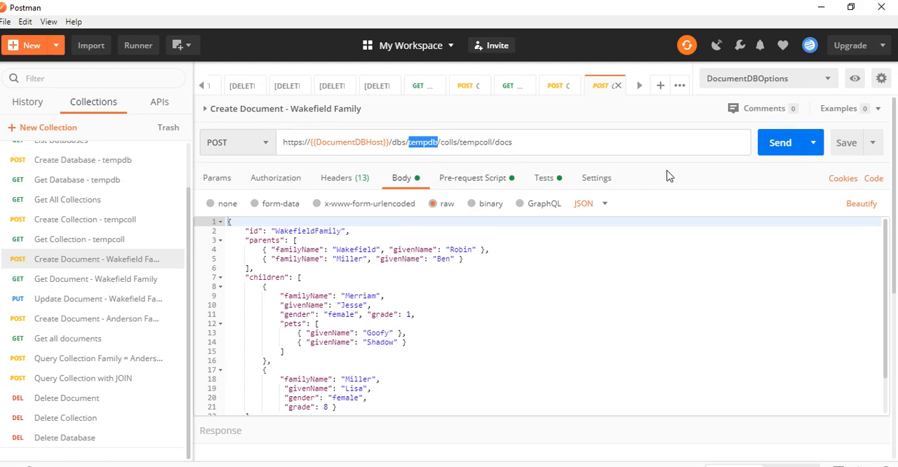
click(780, 143)
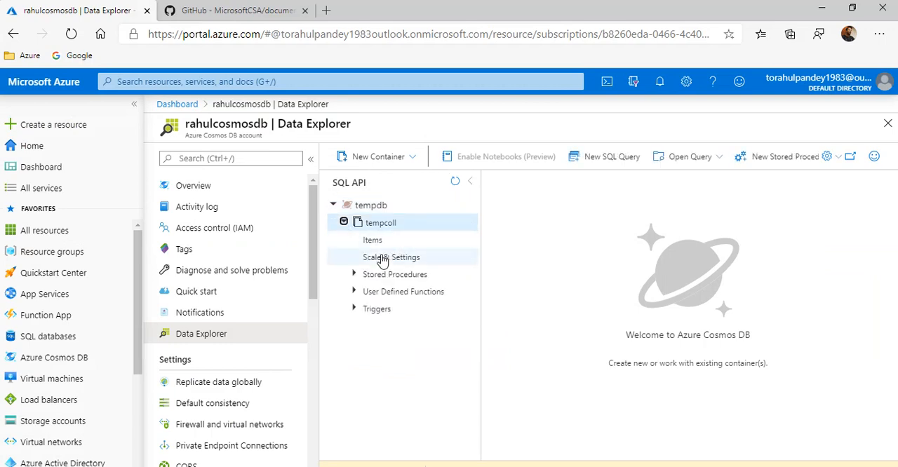
Step: List tempcoll's items in Data Explorer and view the single WakefieldFamily document
click(372, 240)
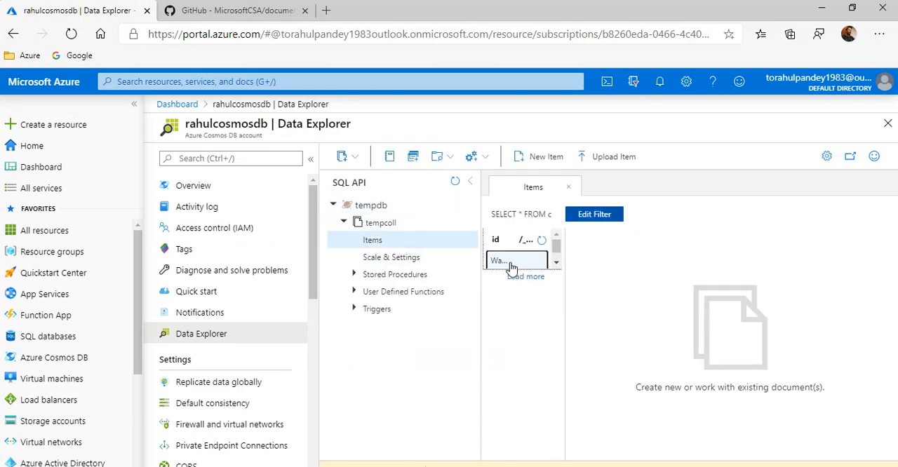
click(516, 261)
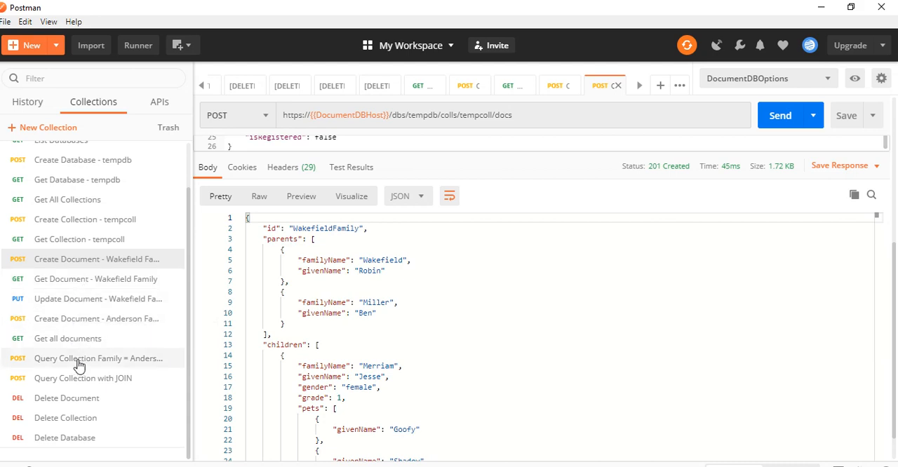
mouse_move(67, 291)
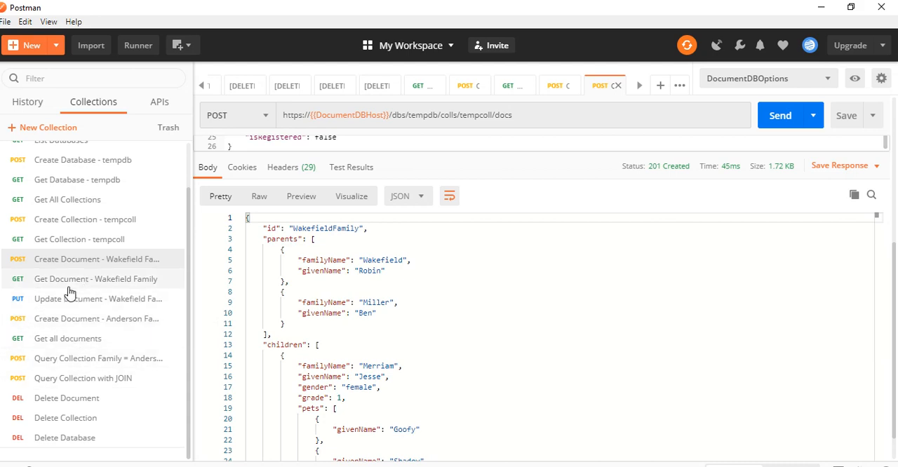
Step: Fetch the WakefieldFamily document with Get Document - Wakefield Family, returning 200 OK
click(96, 280)
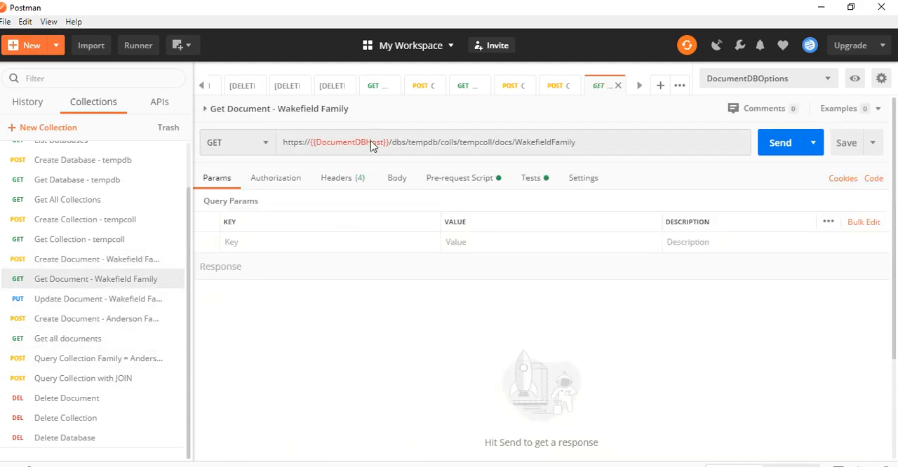
double_click(546, 142)
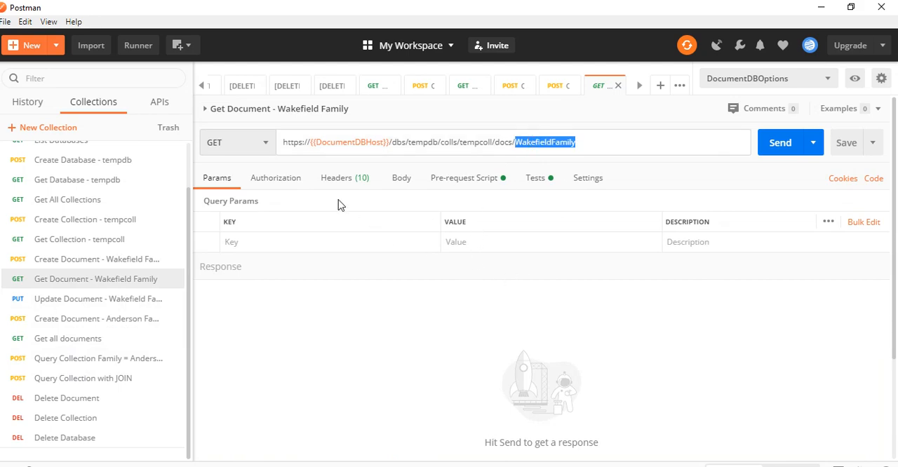
click(780, 143)
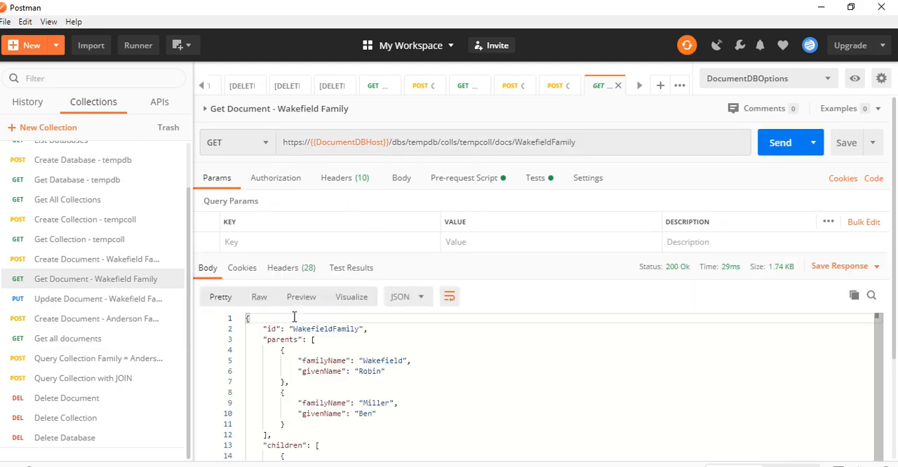
mouse_move(223, 405)
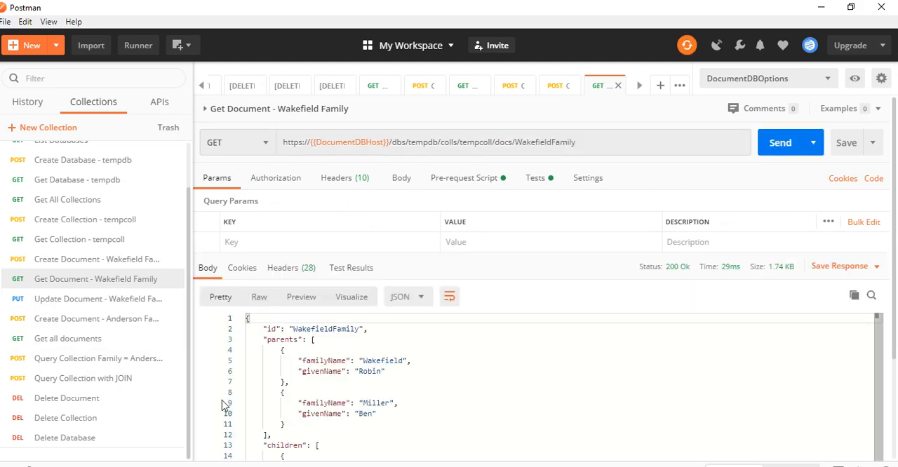